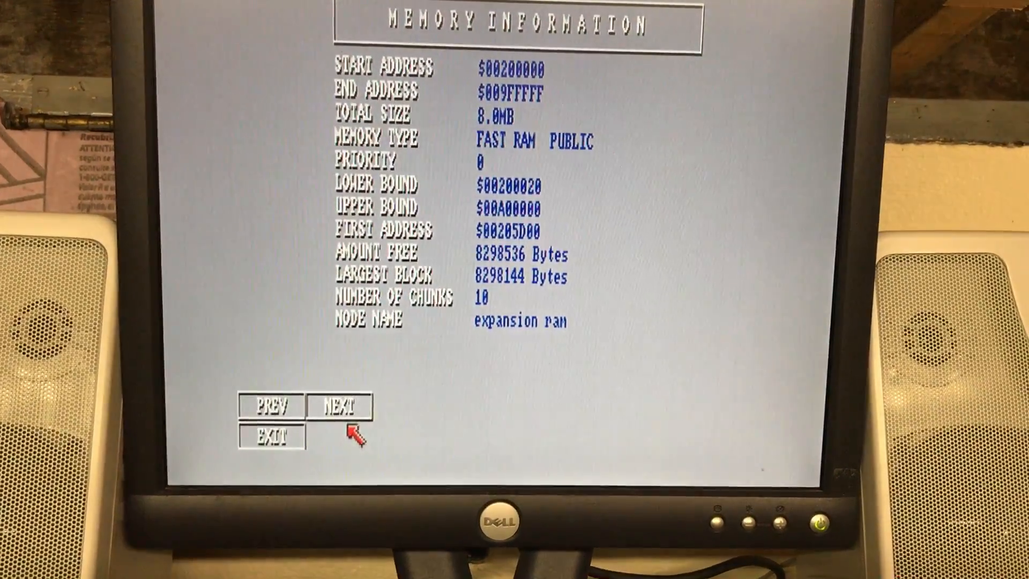
Step: Leave the Memory Information screen (8 MB fast expansion RAM) for the main overview
{"action": "left_click", "coordinate": [343, 405]}
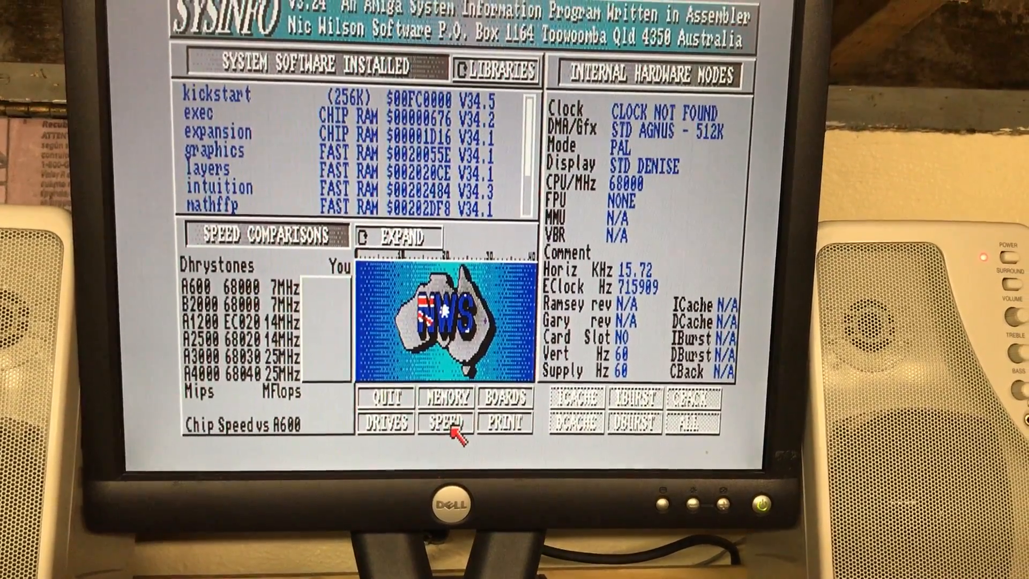
Step: Run the speed test: 727 Dhrystones, 0.75 MIPS, 68000 at 7.16 MHz, 1.30× A600
{"action": "left_click", "coordinate": [444, 422]}
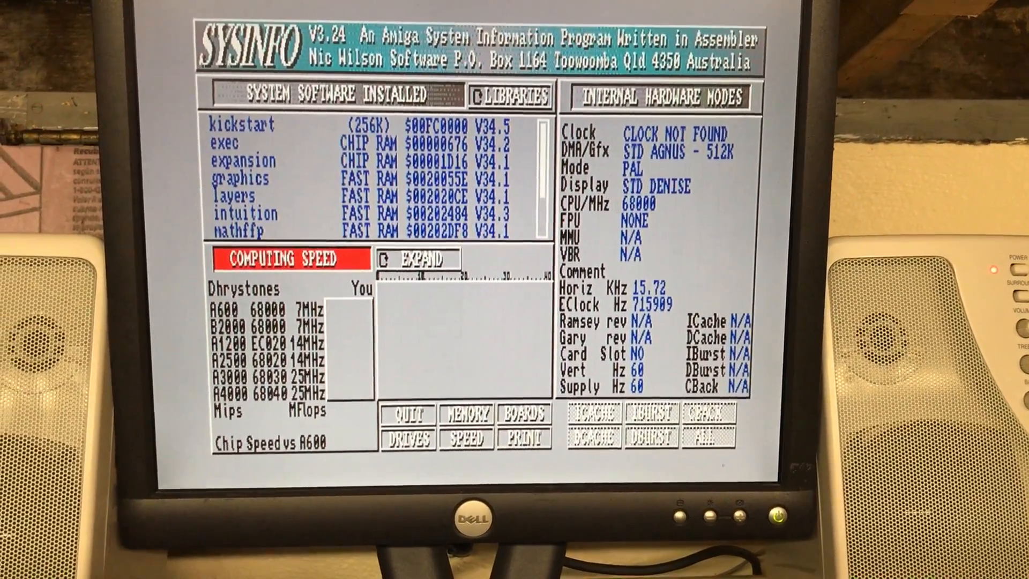
{"action": "left_click", "coordinate": [466, 437]}
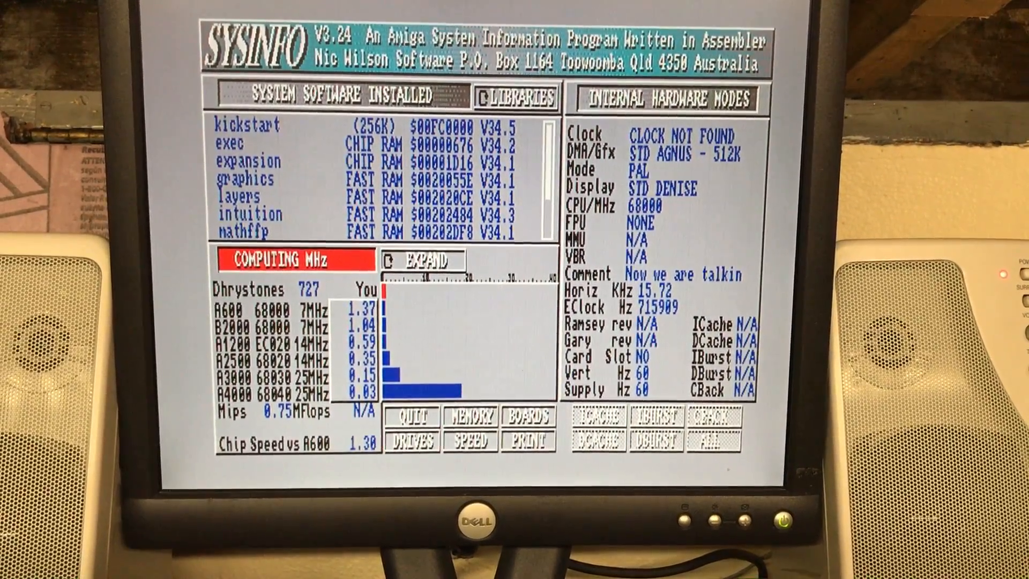
{"action": "left_click", "coordinate": [470, 439]}
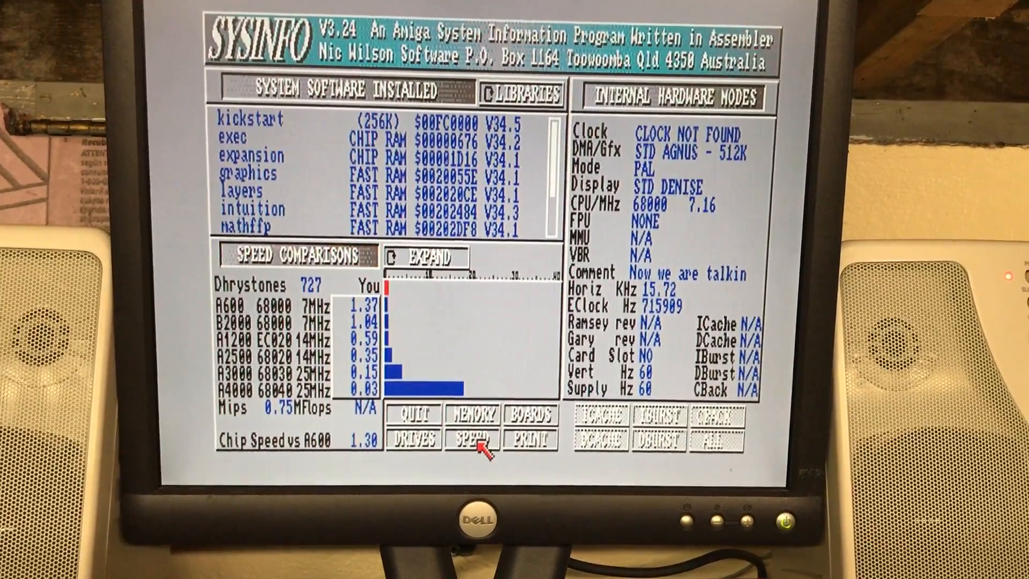